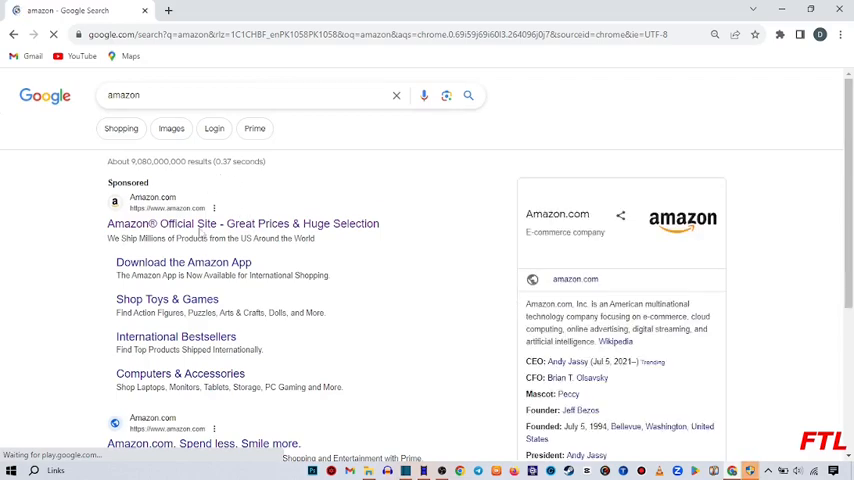
{"action": "mouse_move", "coordinate": [162, 225]}
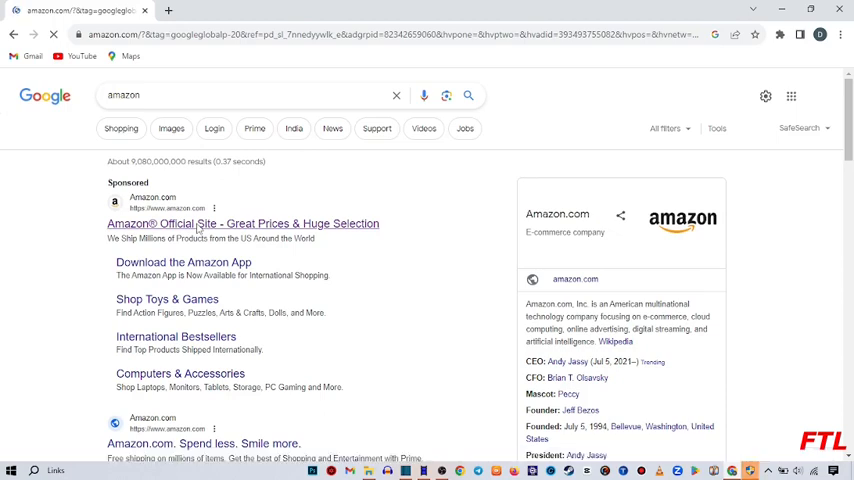
Open the sponsored 'Amazon® Official Site' result to reach the Amazon homepage.
{"action": "left_click", "coordinate": [243, 223]}
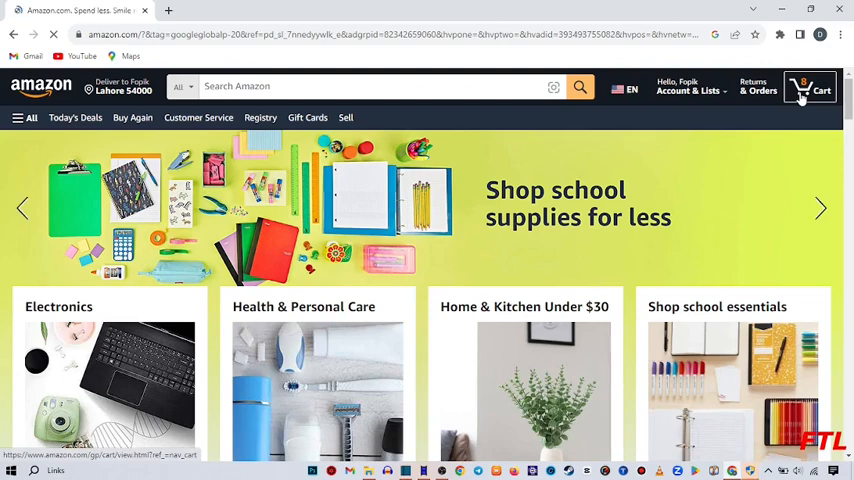
Open the Amazon cart showing 8 items totaling $160.22.
{"action": "left_click", "coordinate": [814, 88]}
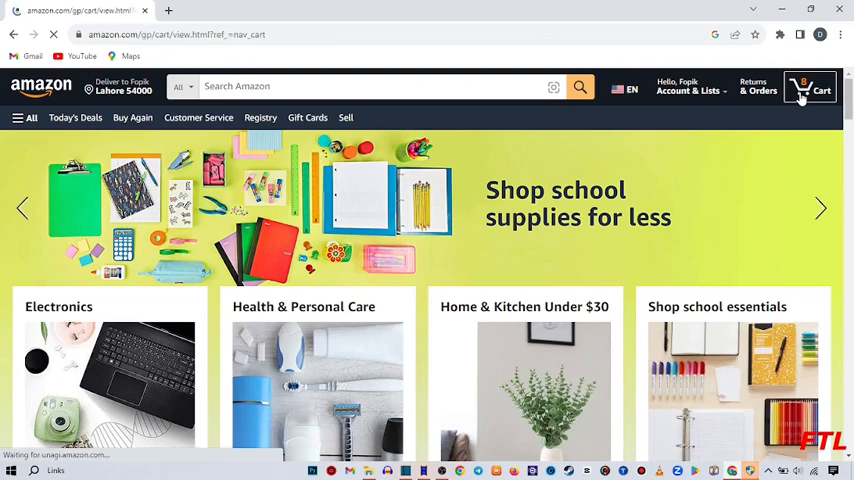
{"action": "left_click", "coordinate": [810, 87]}
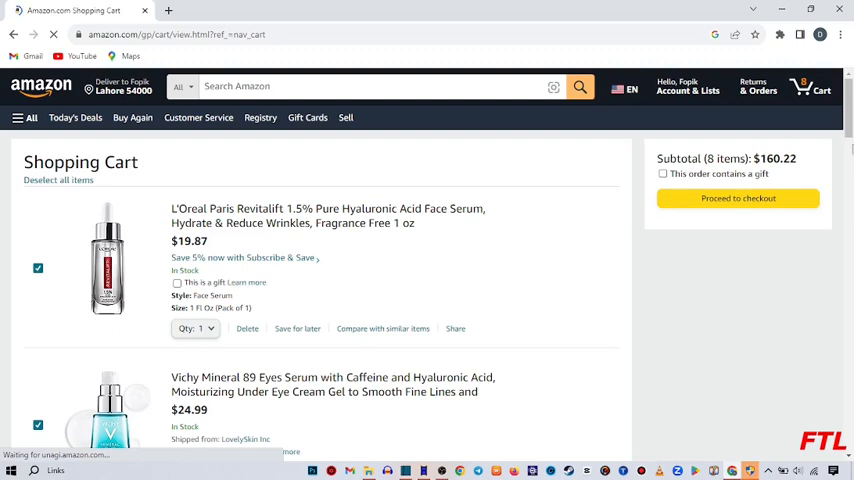
Delete the L'Oreal Paris Revitalift serum, dropping the cart to $140.35.
{"action": "scroll", "scroll_direction": "down", "scroll_amount": 3}
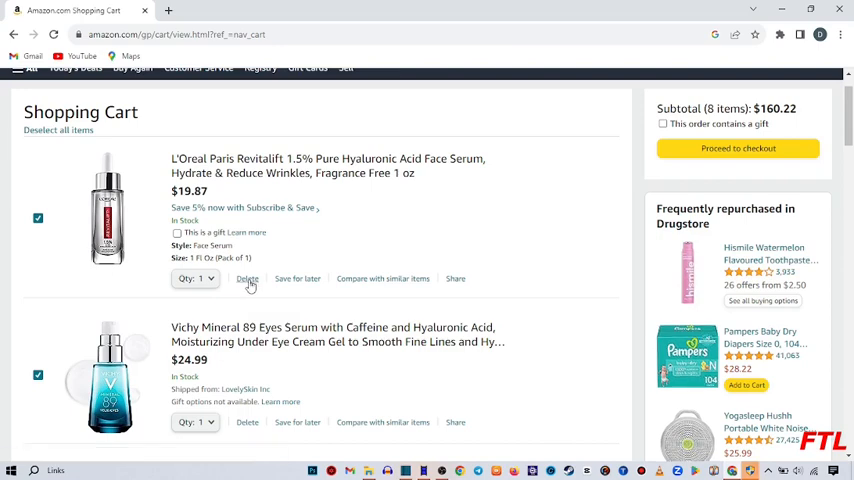
{"action": "left_click", "coordinate": [246, 278]}
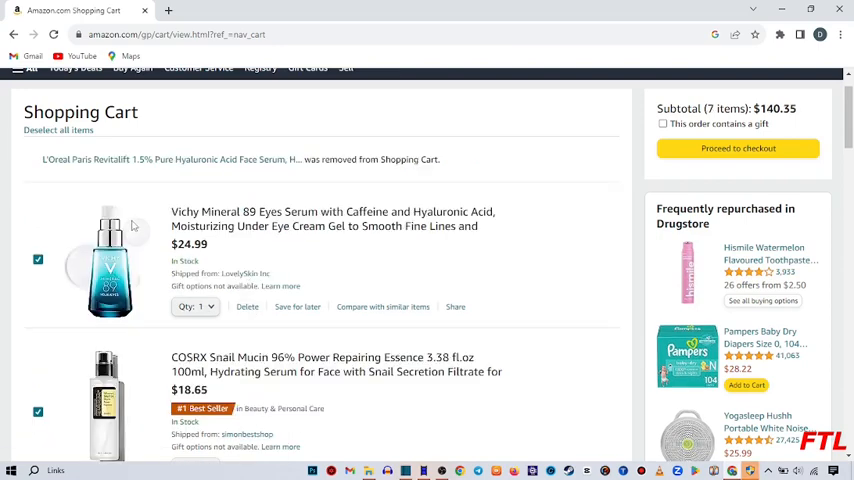
{"action": "mouse_move", "coordinate": [155, 172]}
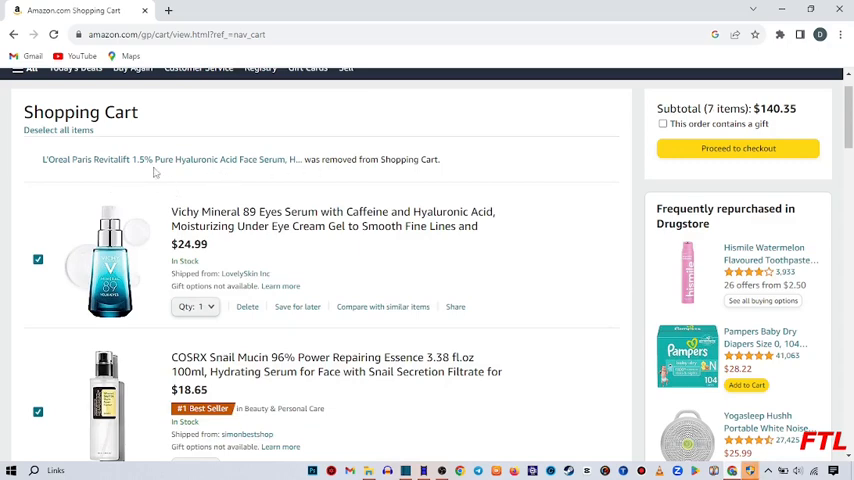
{"action": "mouse_move", "coordinate": [362, 172]}
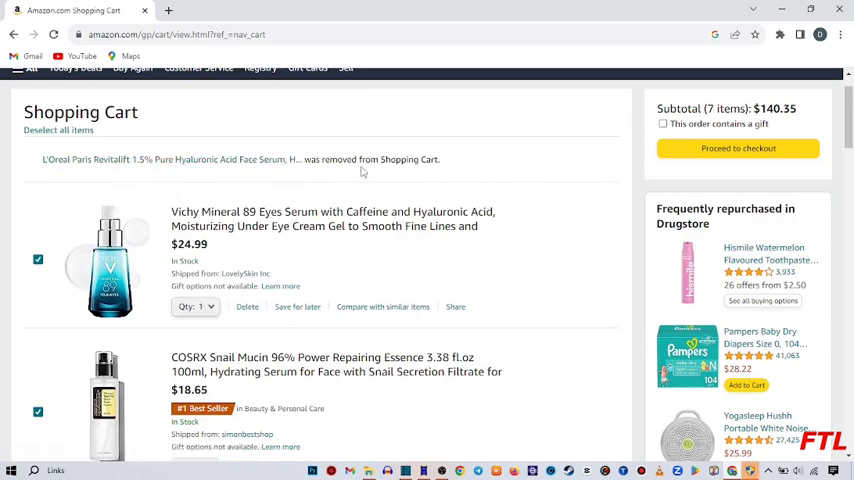
{"action": "mouse_move", "coordinate": [316, 288]}
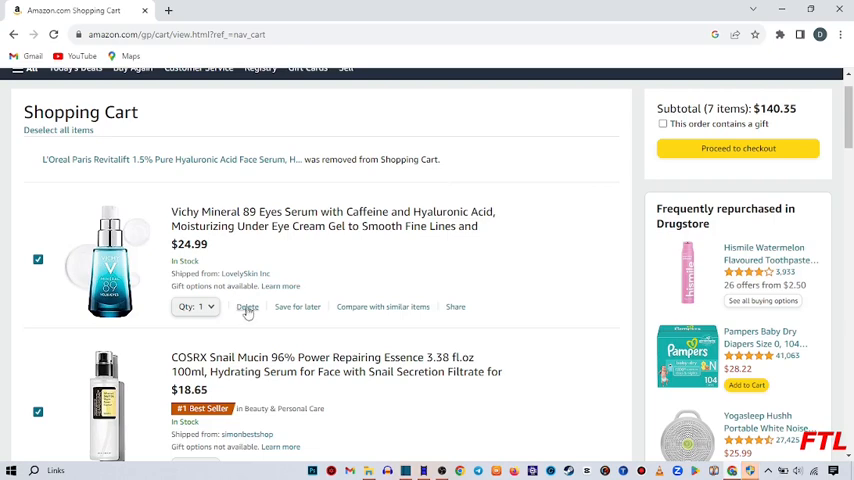
Delete the Vichy Mineral 89 Eyes Serum, dropping the cart to $115.36.
{"action": "left_click", "coordinate": [247, 306]}
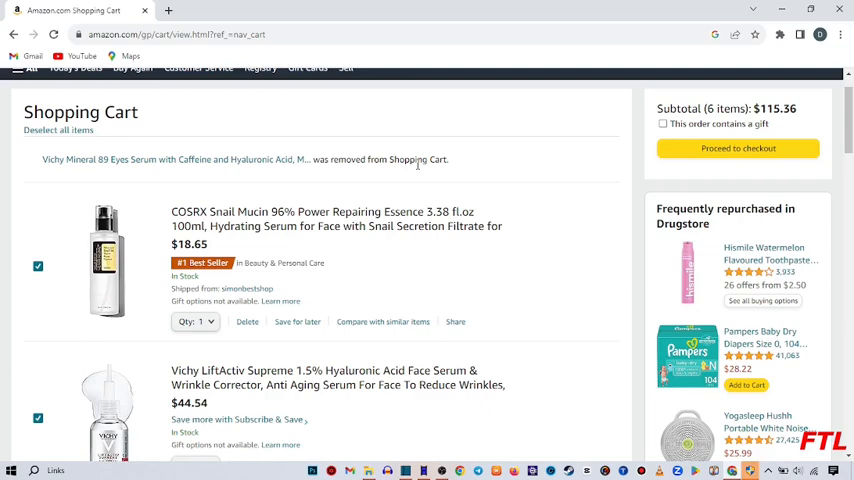
{"action": "mouse_move", "coordinate": [247, 322]}
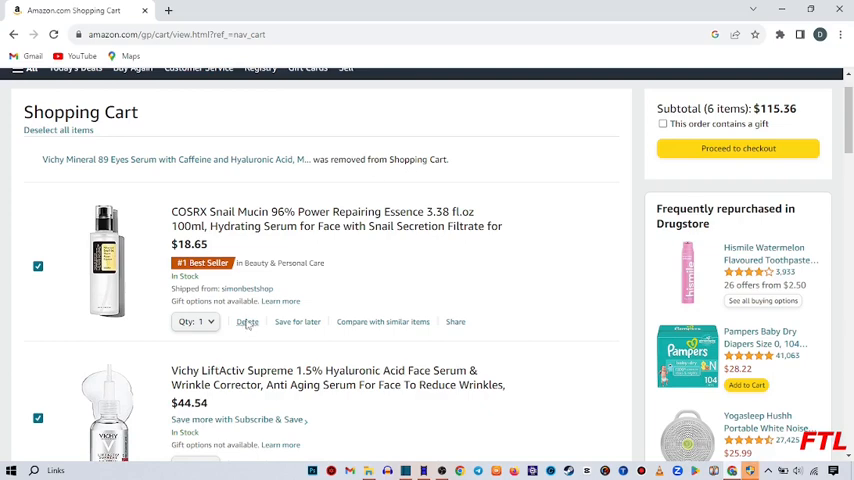
Delete COSRX Snail Mucin, Vichy LiftActiv, Timeless Vitamin C, CeraVe retinol, CeraVe SA Cleanser, and PanOxyl wash.
{"action": "left_click", "coordinate": [247, 321]}
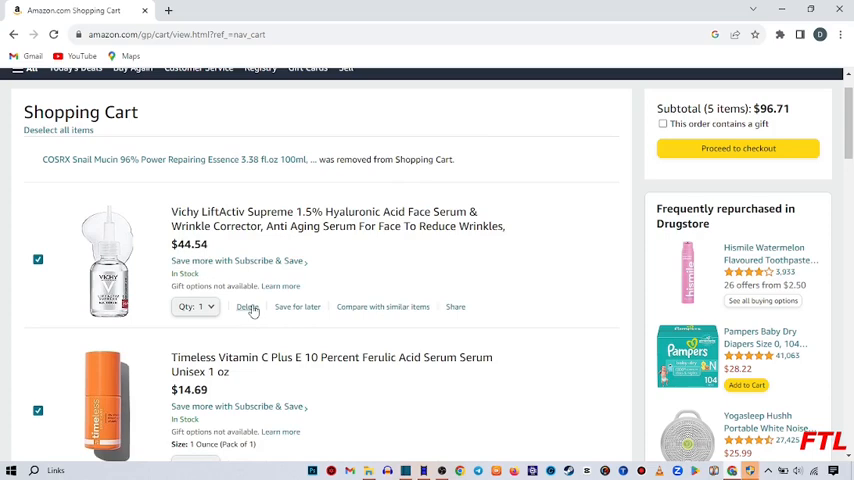
{"action": "left_click", "coordinate": [247, 307]}
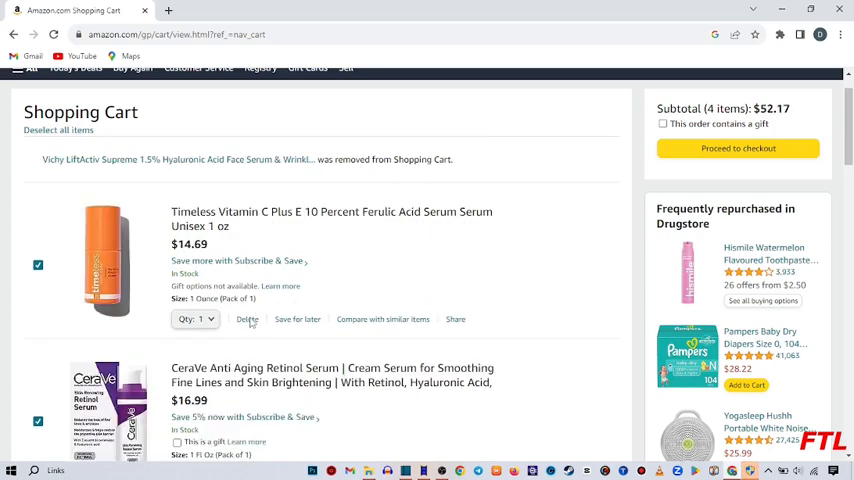
{"action": "left_click", "coordinate": [247, 319]}
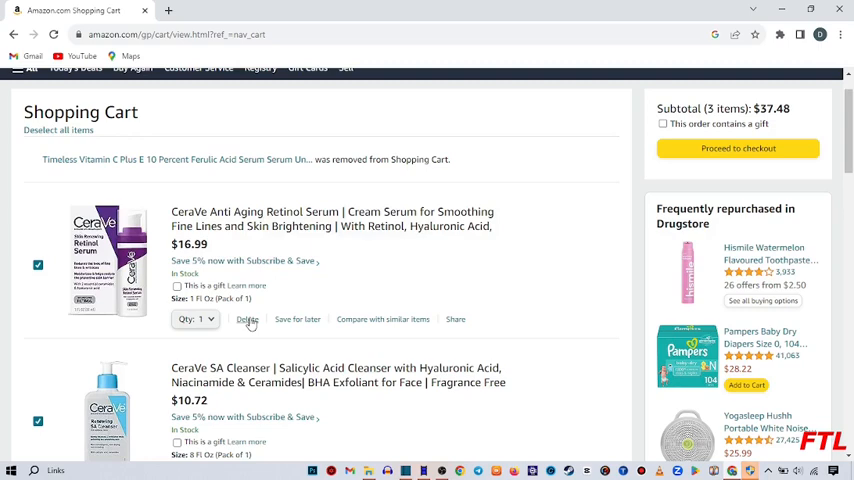
{"action": "left_click", "coordinate": [247, 319]}
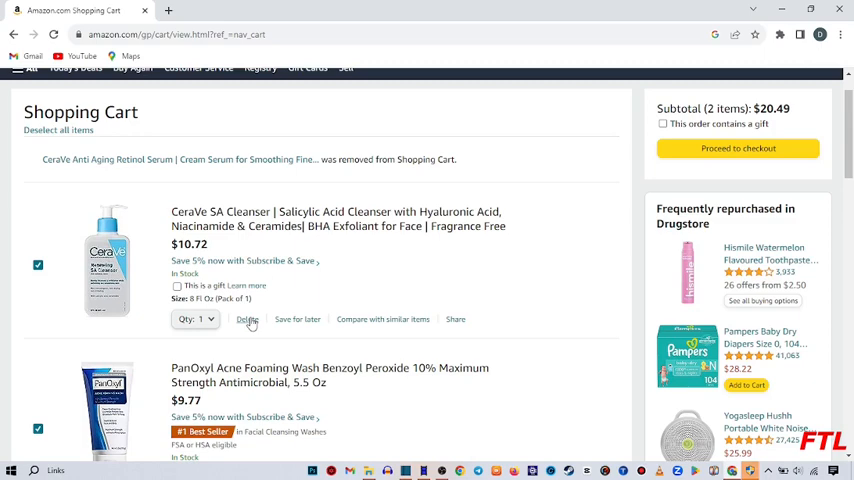
{"action": "left_click", "coordinate": [247, 319]}
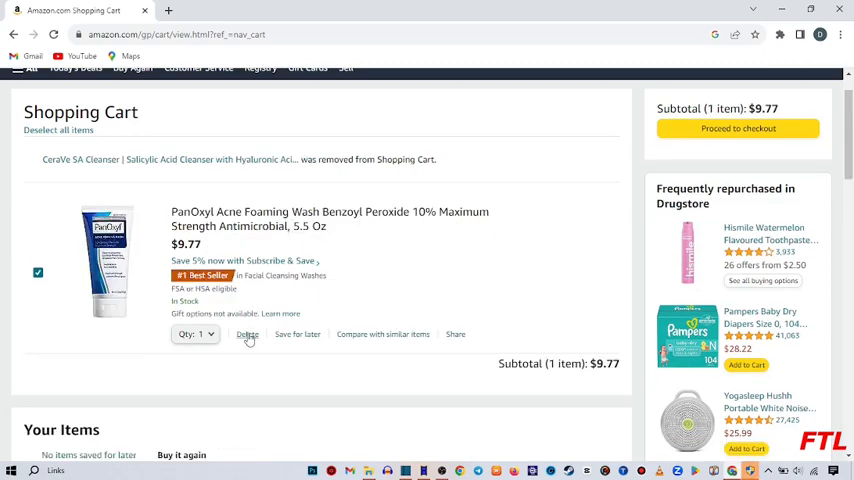
{"action": "left_click", "coordinate": [247, 334]}
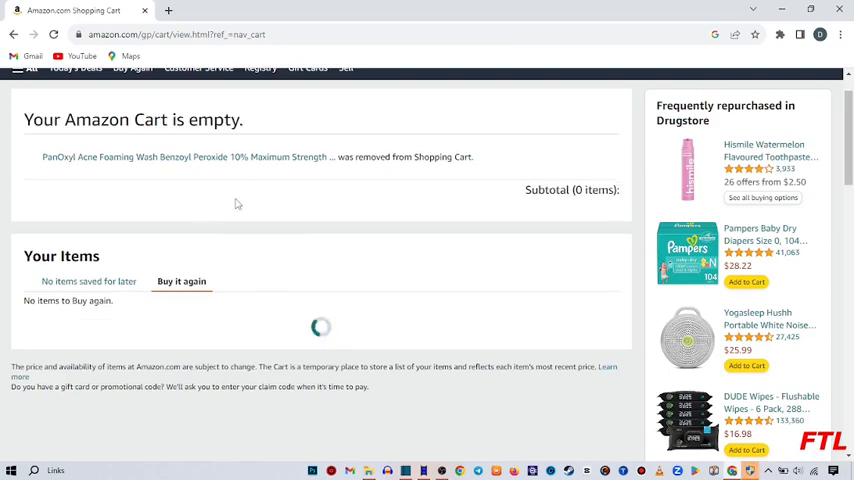